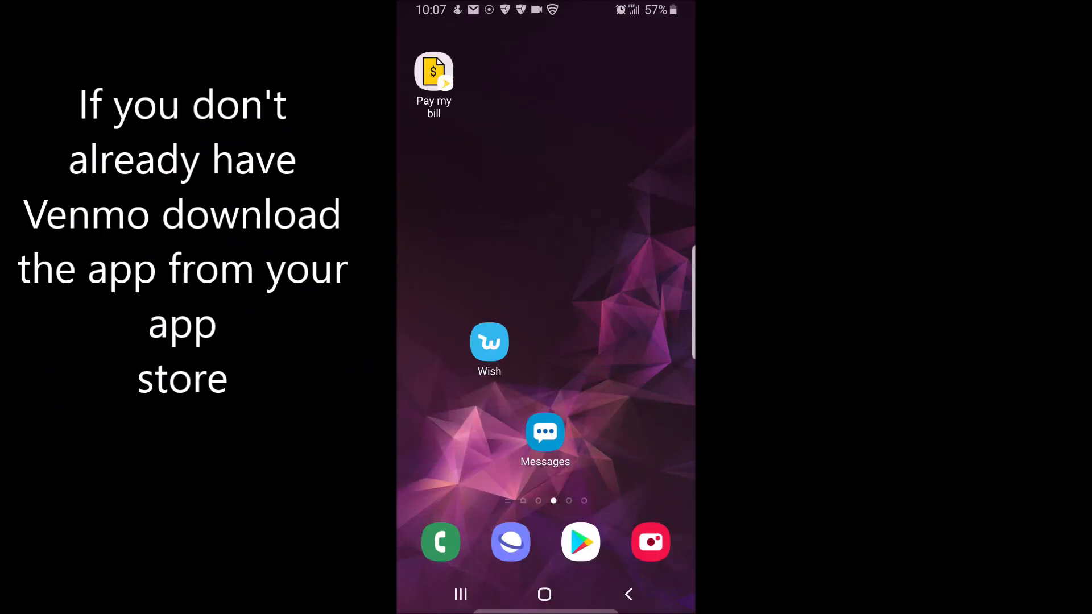
# Search Play Store for venmo and install the Venmo app by PayPal, Inc
pyautogui.click(580, 543)
pyautogui.write('venm')
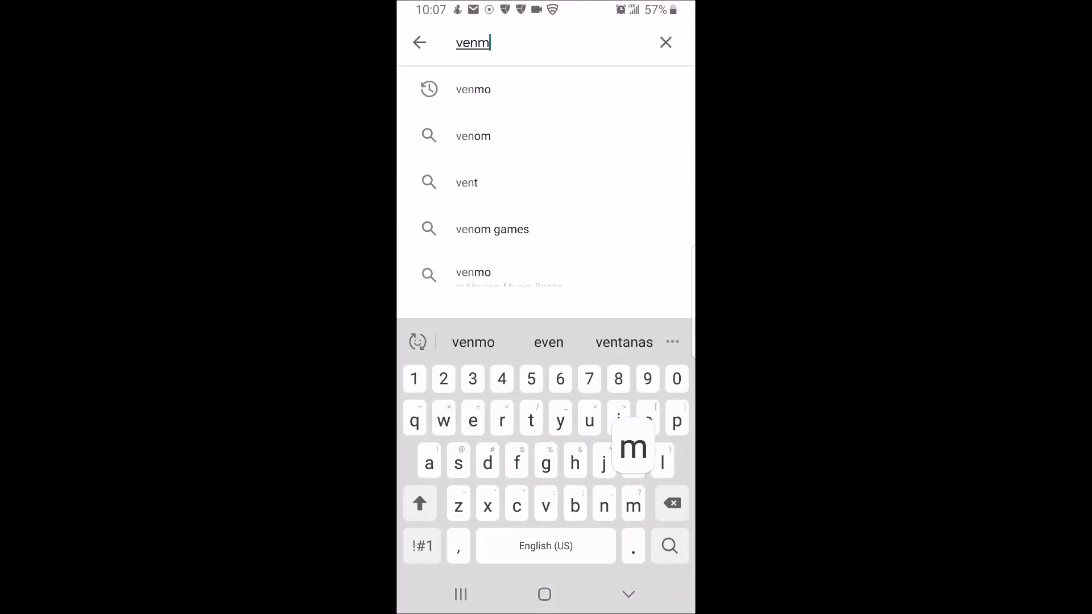
pyautogui.click(473, 89)
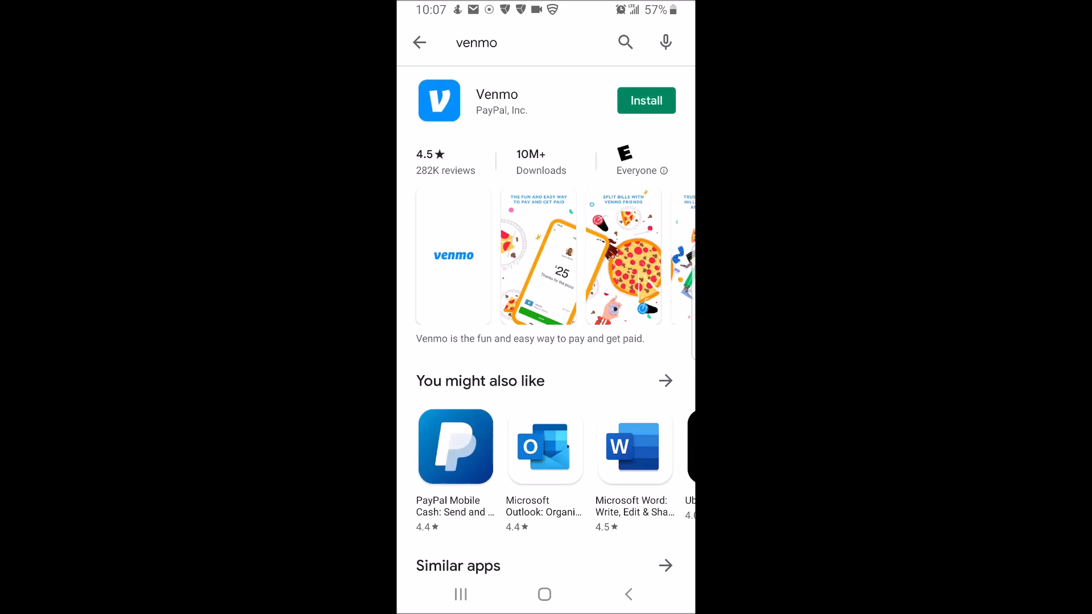
pyautogui.click(644, 100)
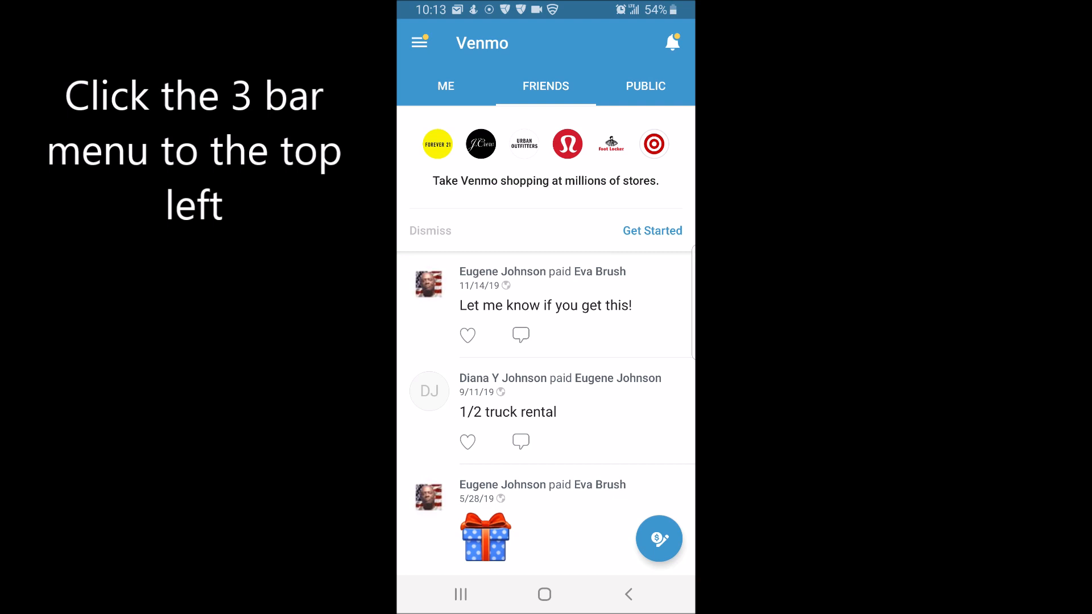
# From Venmo Settings, begin Enable Mobile Web Purchases and continue past the Chrome shopping intro
pyautogui.click(419, 42)
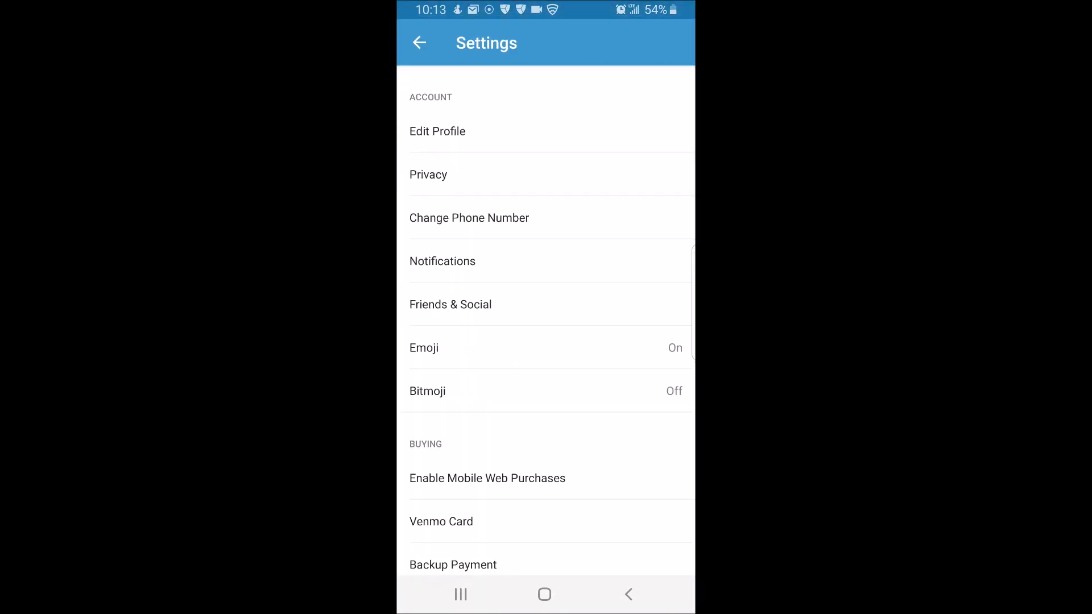
pyautogui.scroll(-3)
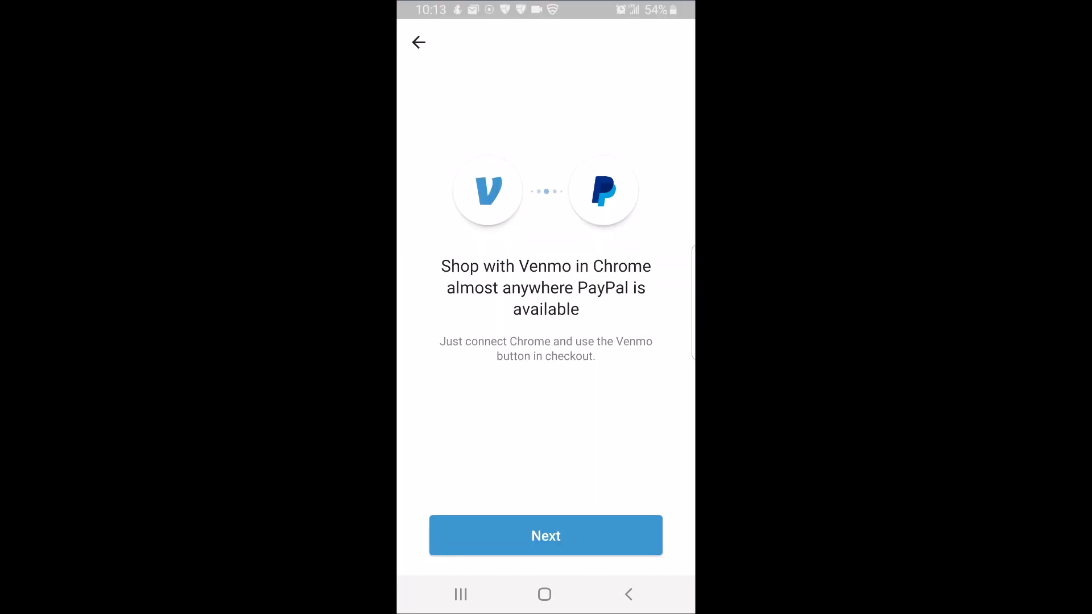
pyautogui.click(546, 536)
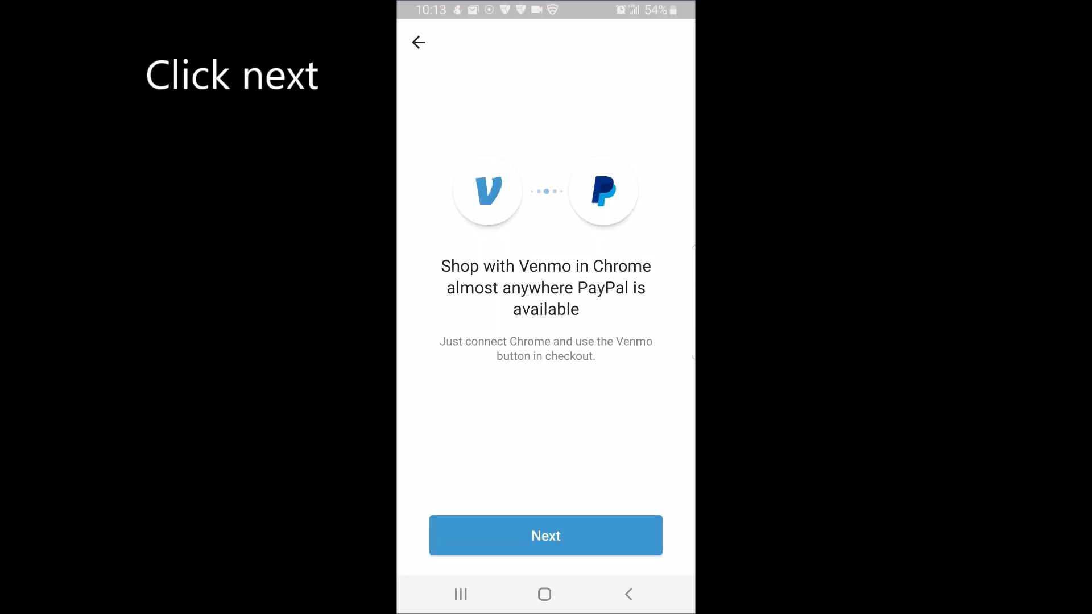
pyautogui.click(546, 536)
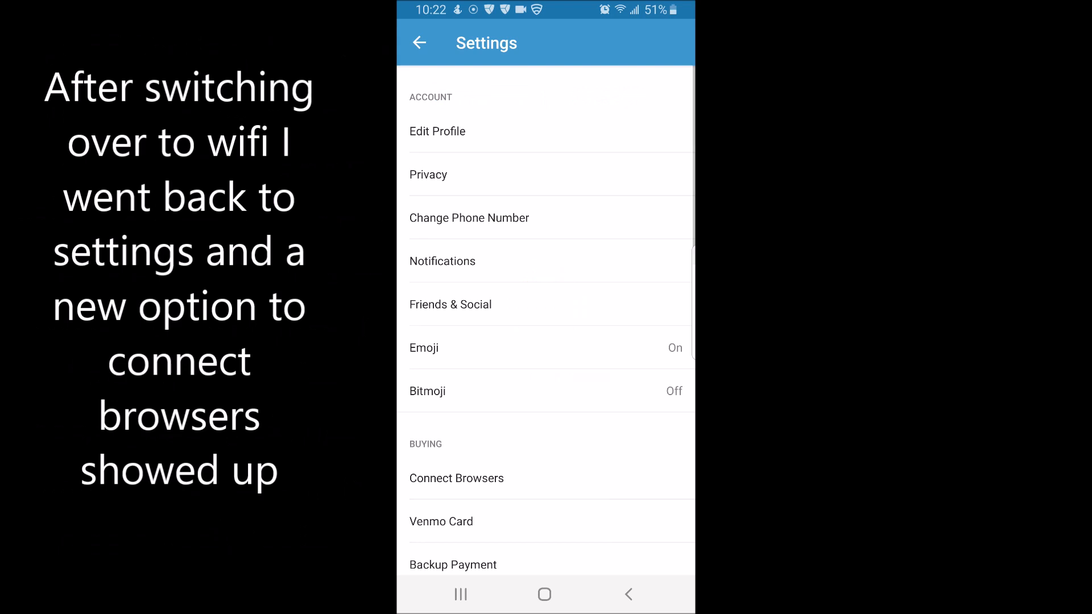
# Connect Chrome under Connect Browsers and dismiss the connection success banner
pyautogui.click(457, 477)
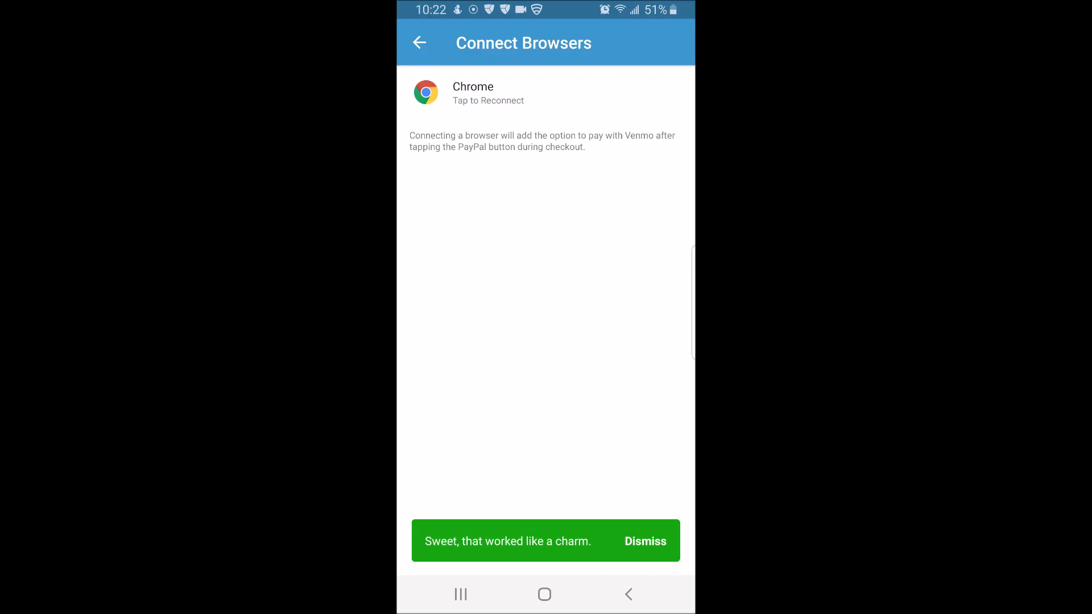
pyautogui.click(644, 541)
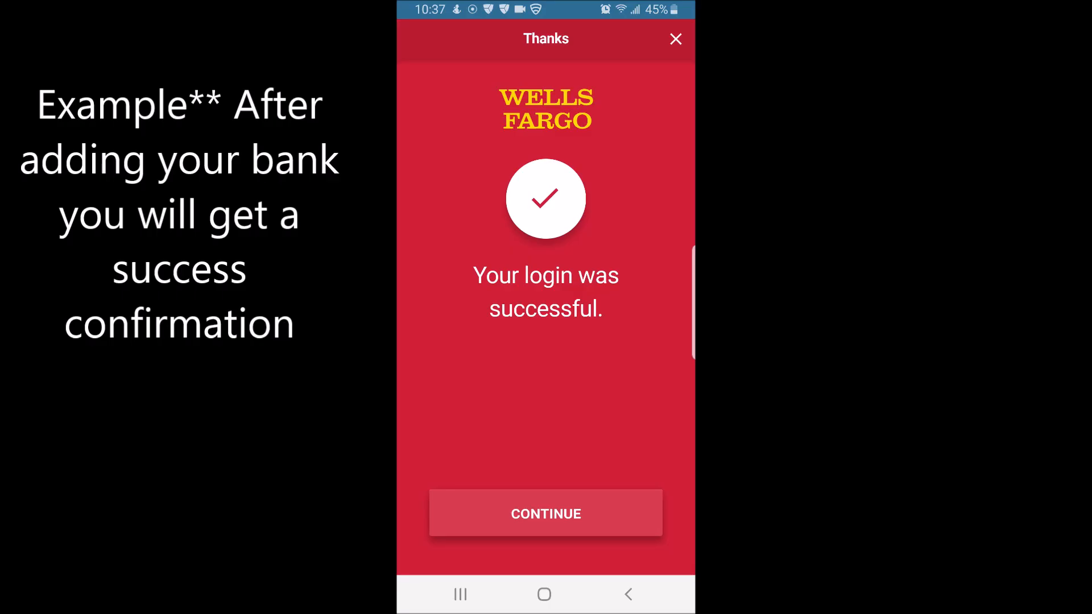
# Confirm the bank login and save the linked bank as the preferred backup payment
pyautogui.click(545, 513)
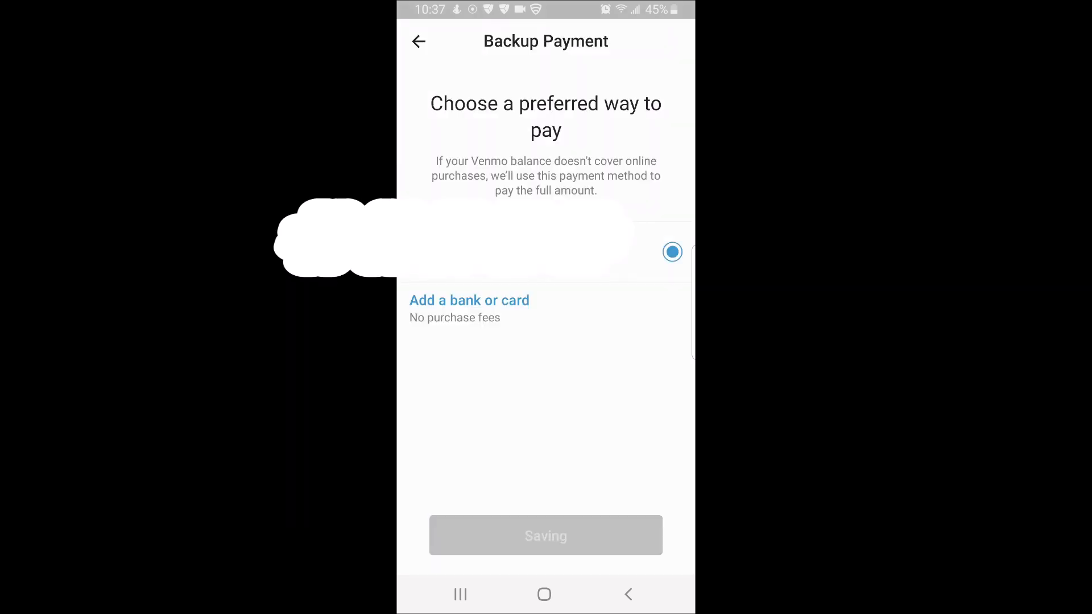
pyautogui.click(545, 535)
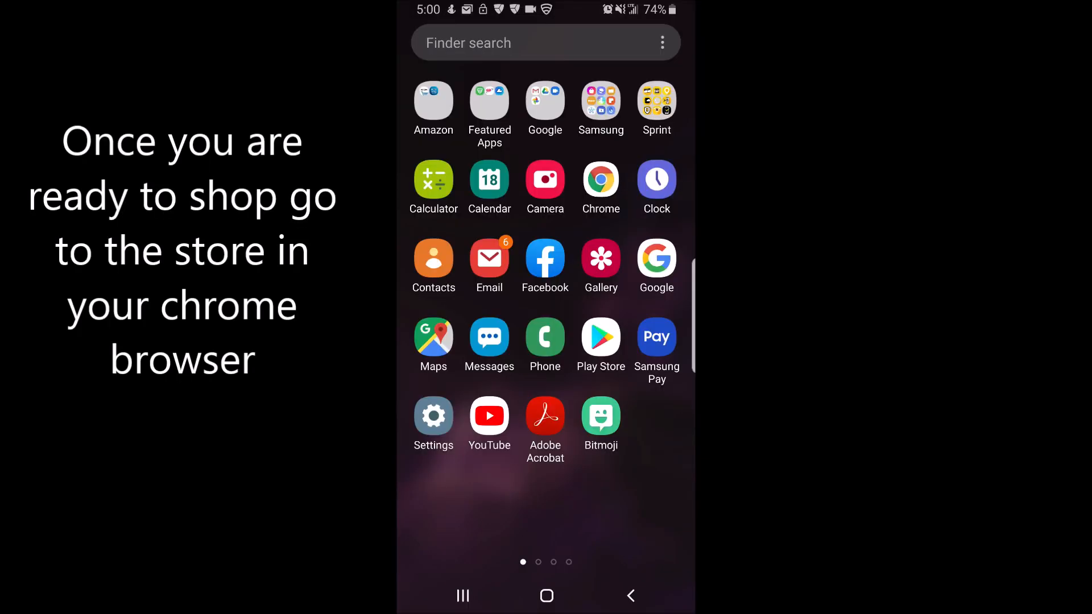
# In Chrome, search 'Braid' on Abercrombie & Fitch and open the light brown braided leather belt
pyautogui.click(601, 180)
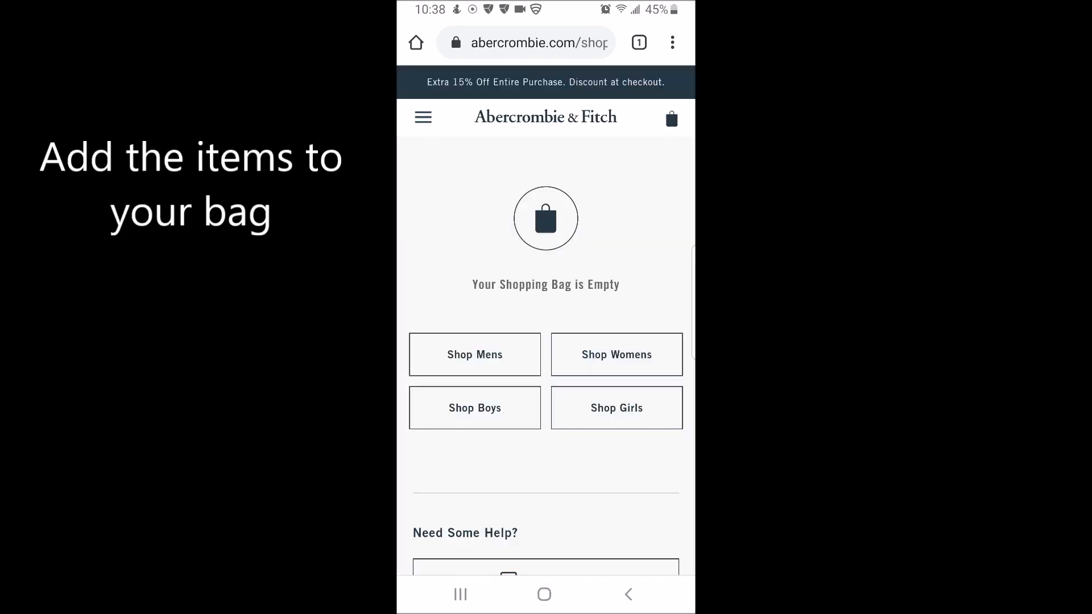
pyautogui.write('Braid')
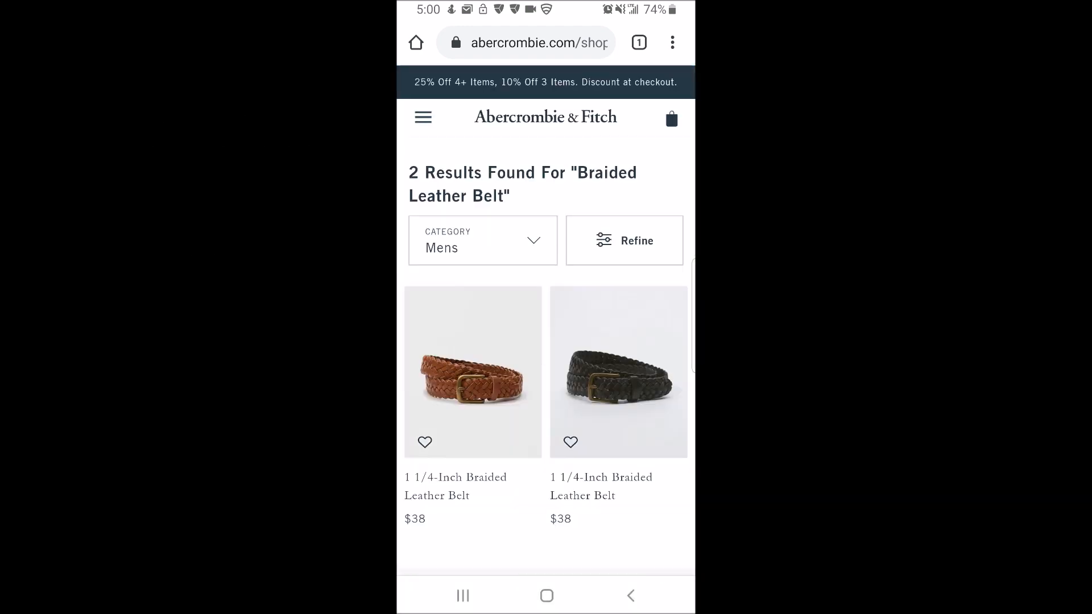
pyautogui.click(472, 372)
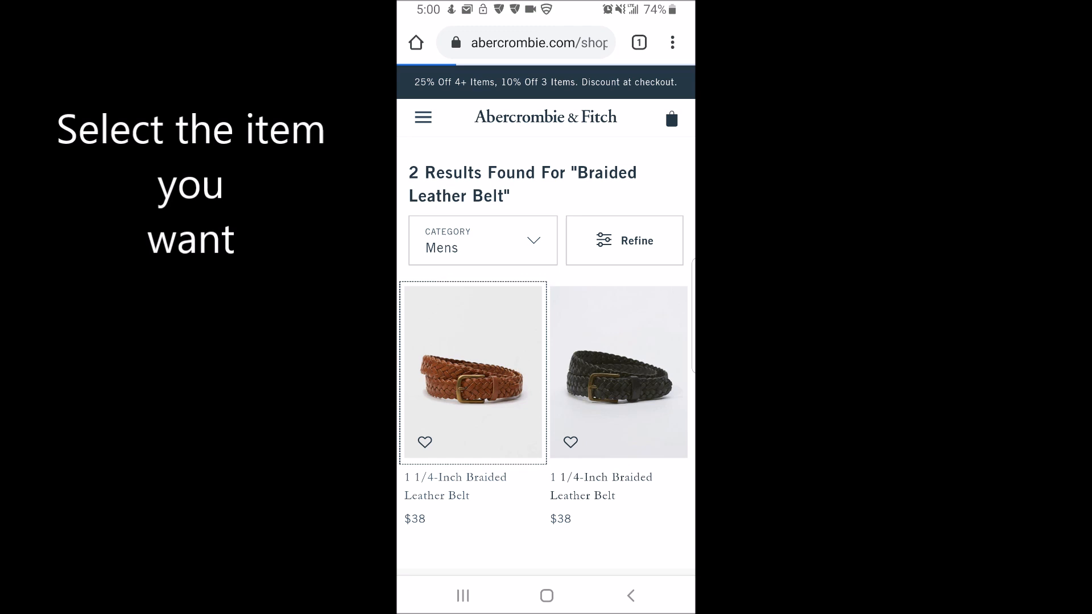
pyautogui.click(472, 371)
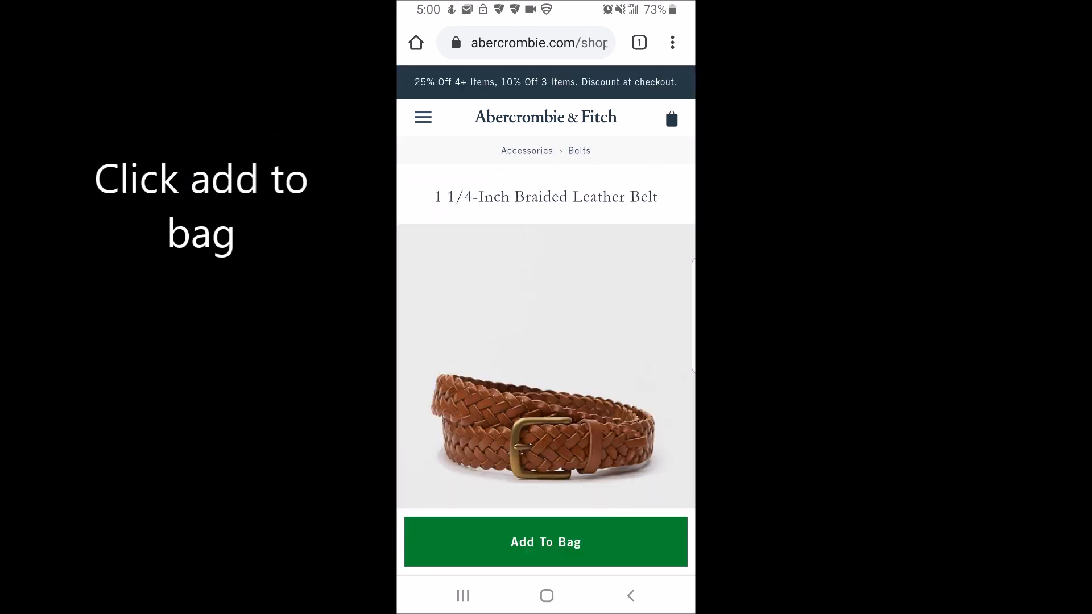
# Choose size L/XL for the belt and add it to the bag
pyautogui.scroll(-3)
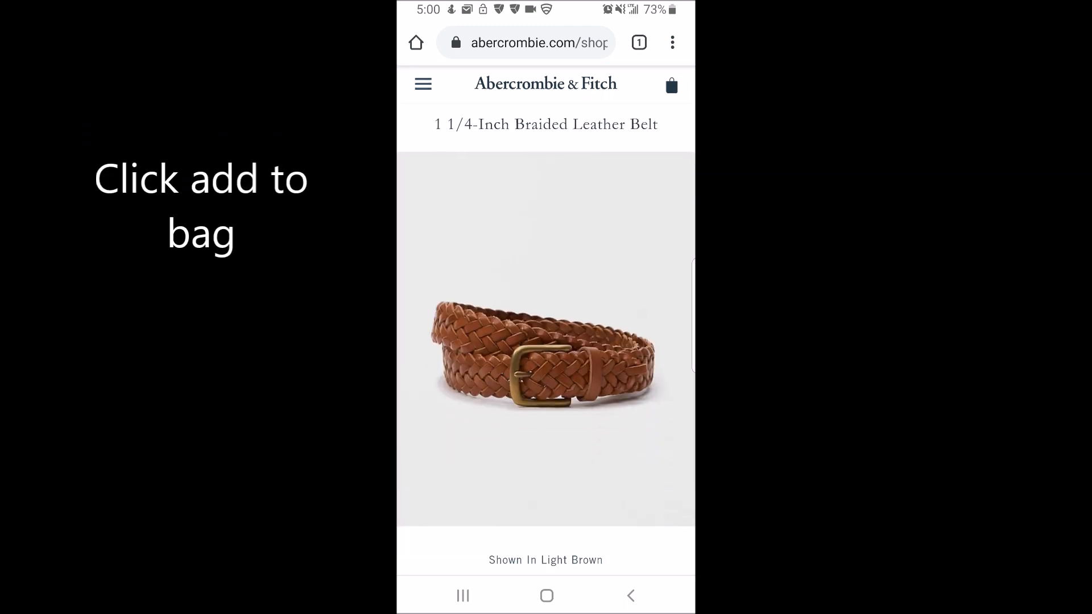
pyautogui.scroll(-3)
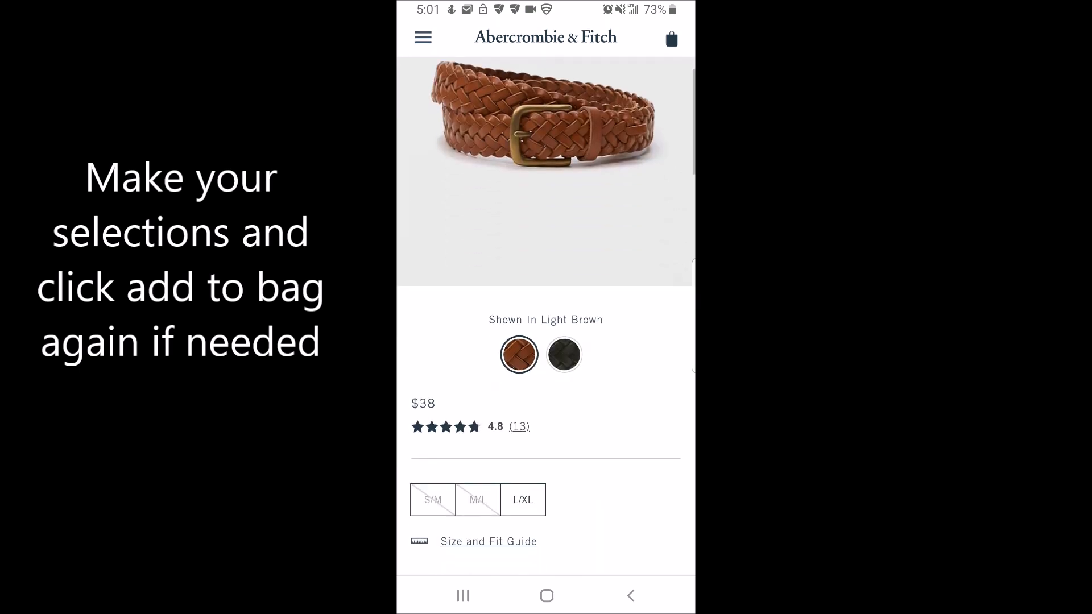
pyautogui.click(524, 499)
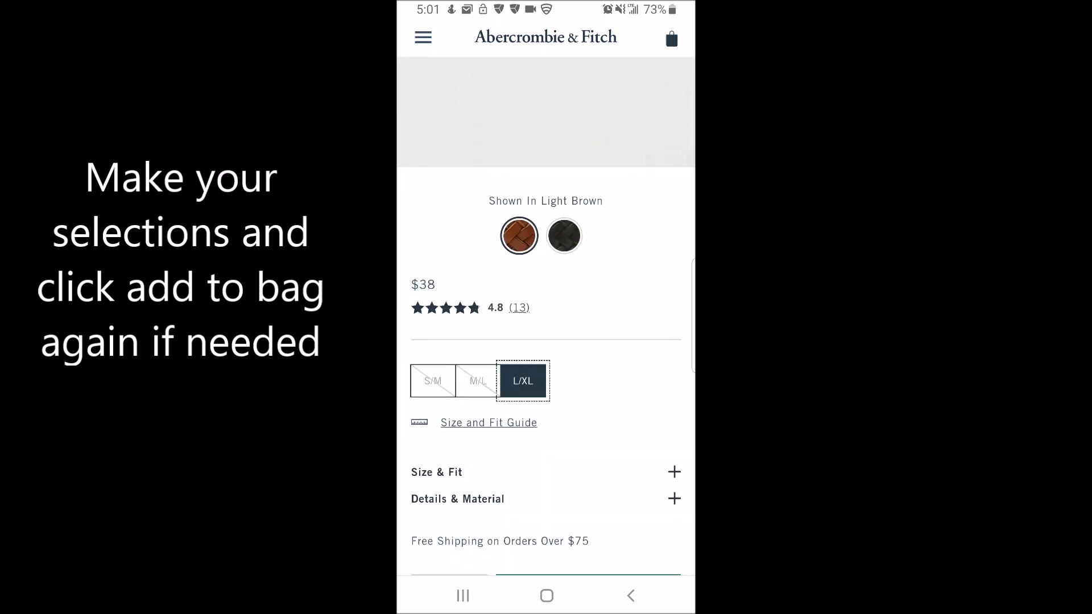
pyautogui.scroll(-3)
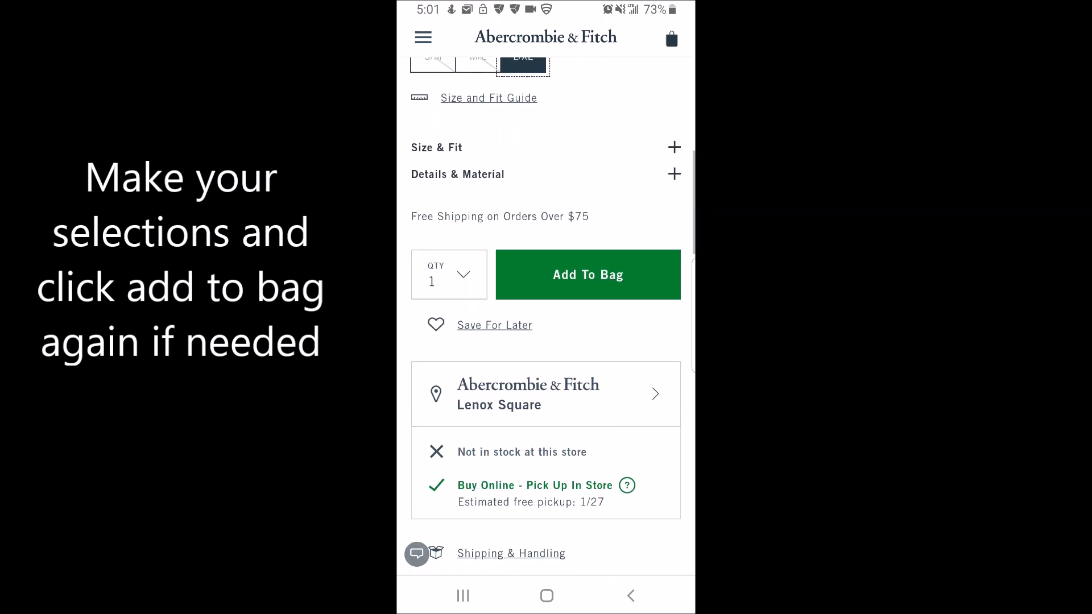
pyautogui.click(587, 275)
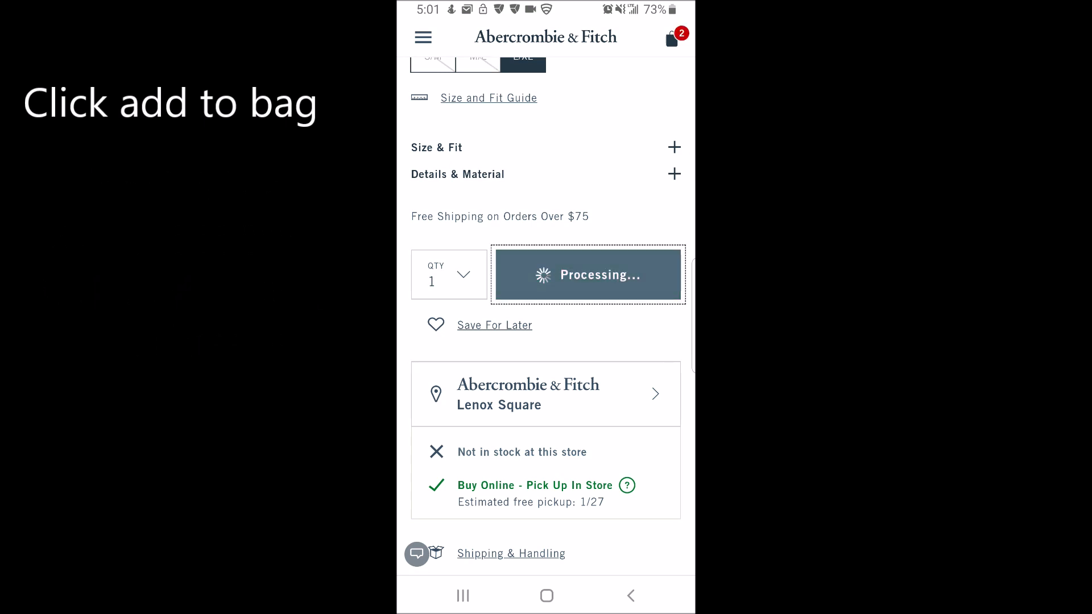
pyautogui.click(587, 274)
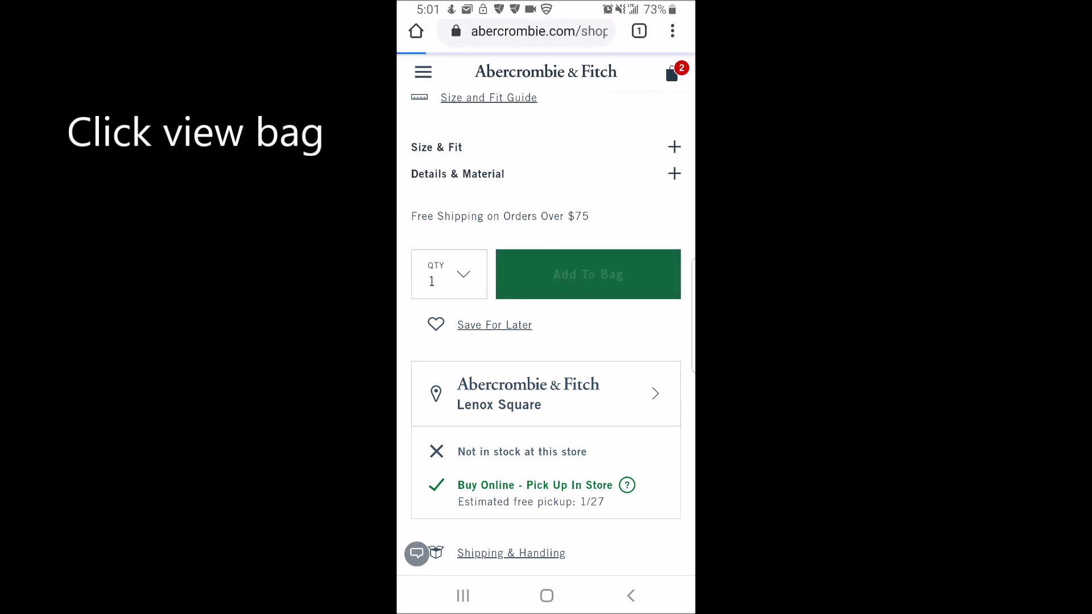
# View the shopping bag, proceed to checkout and choose PayPal as the payment method
pyautogui.click(671, 75)
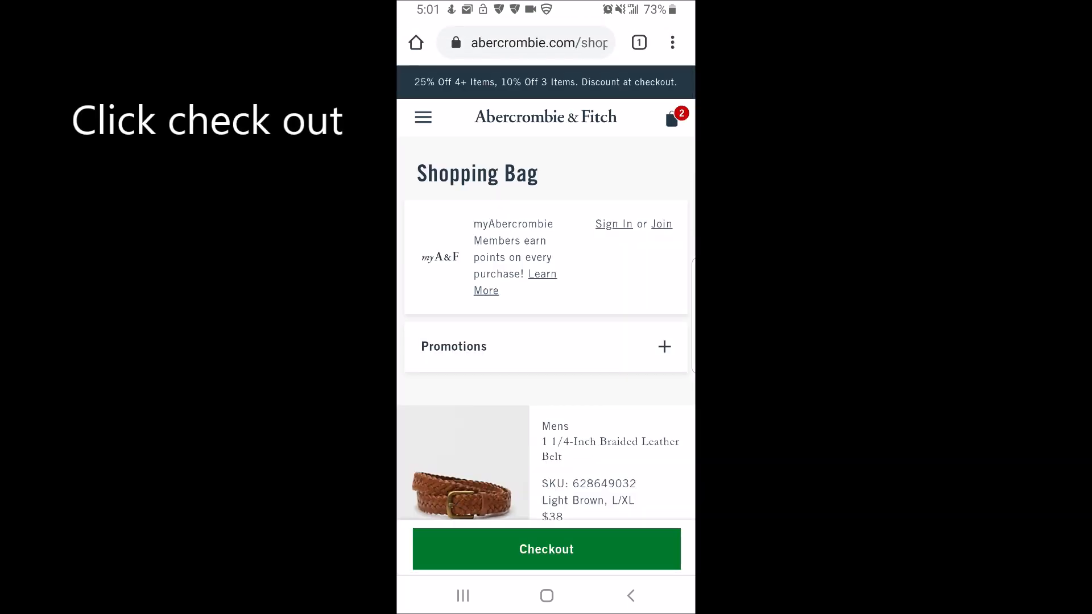
pyautogui.click(547, 548)
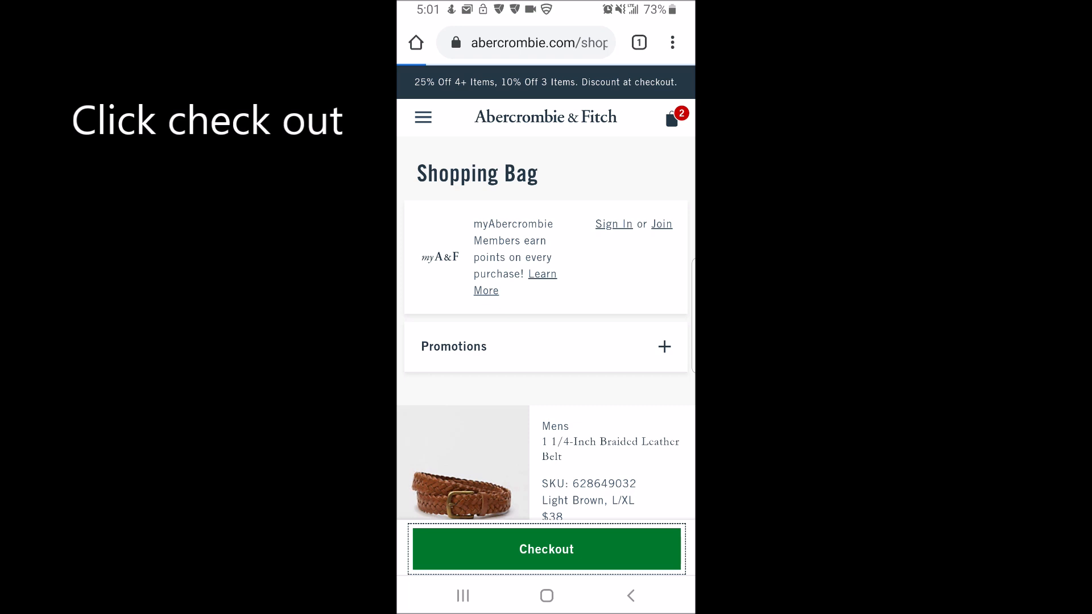
pyautogui.click(546, 549)
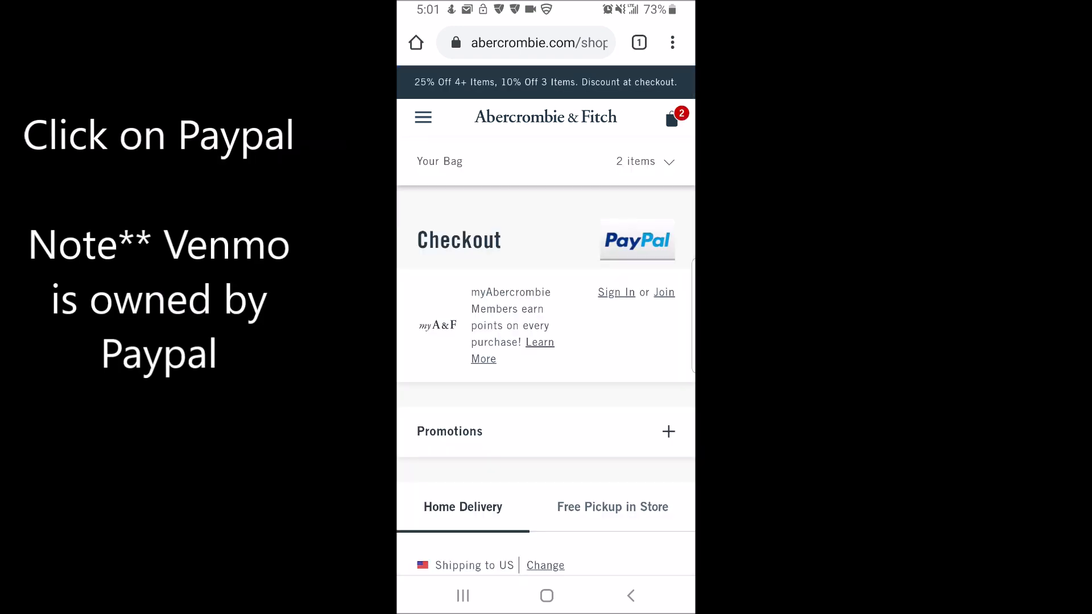
pyautogui.click(636, 240)
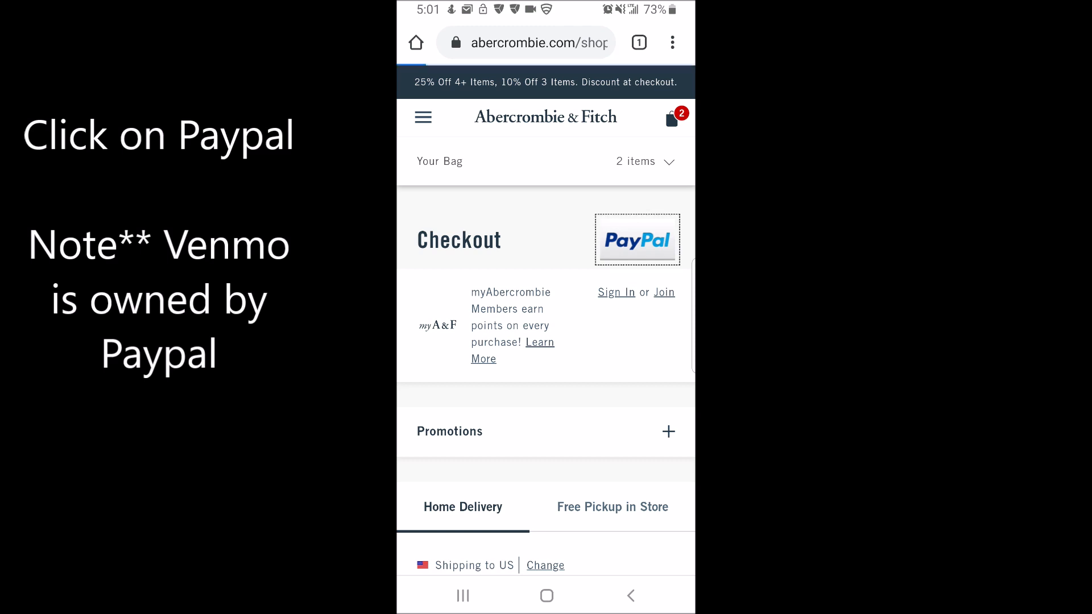
pyautogui.click(638, 238)
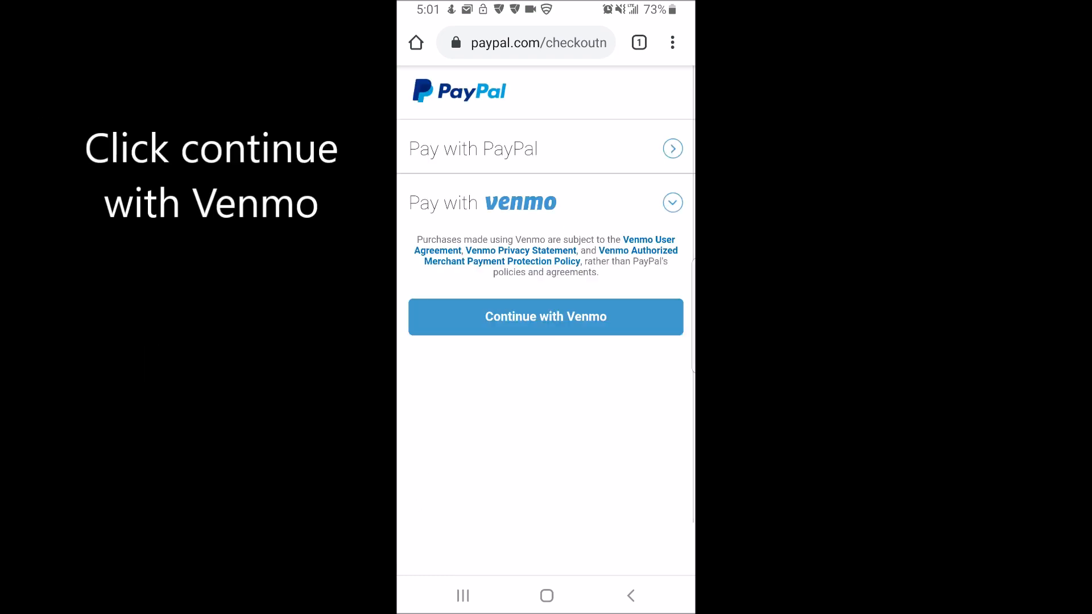
# Choose Pay with Venmo in PayPal checkout and open the payment in the Venmo app
pyautogui.click(545, 317)
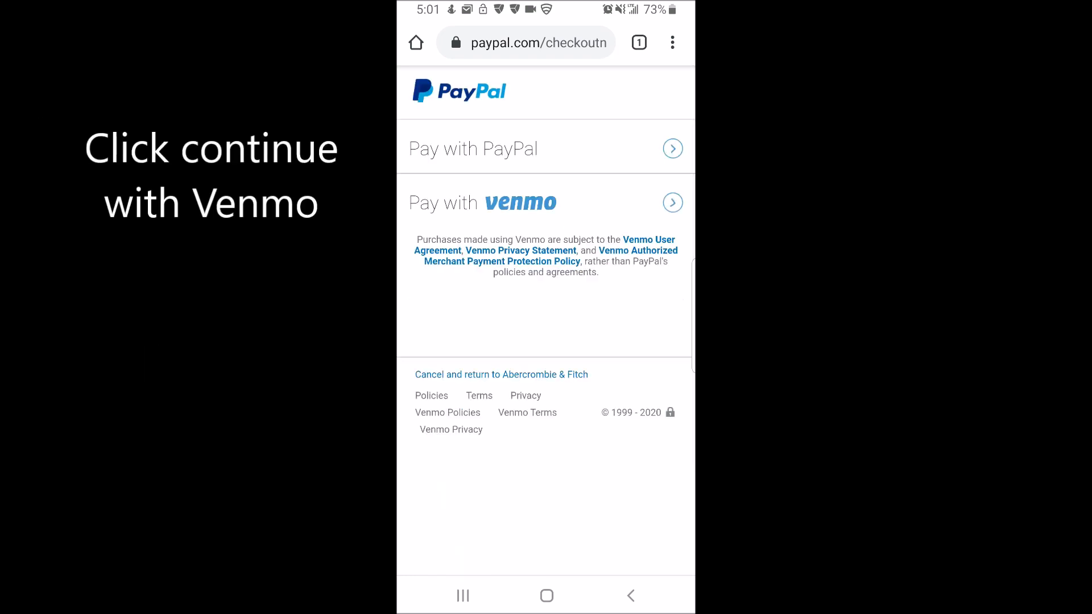
pyautogui.click(672, 202)
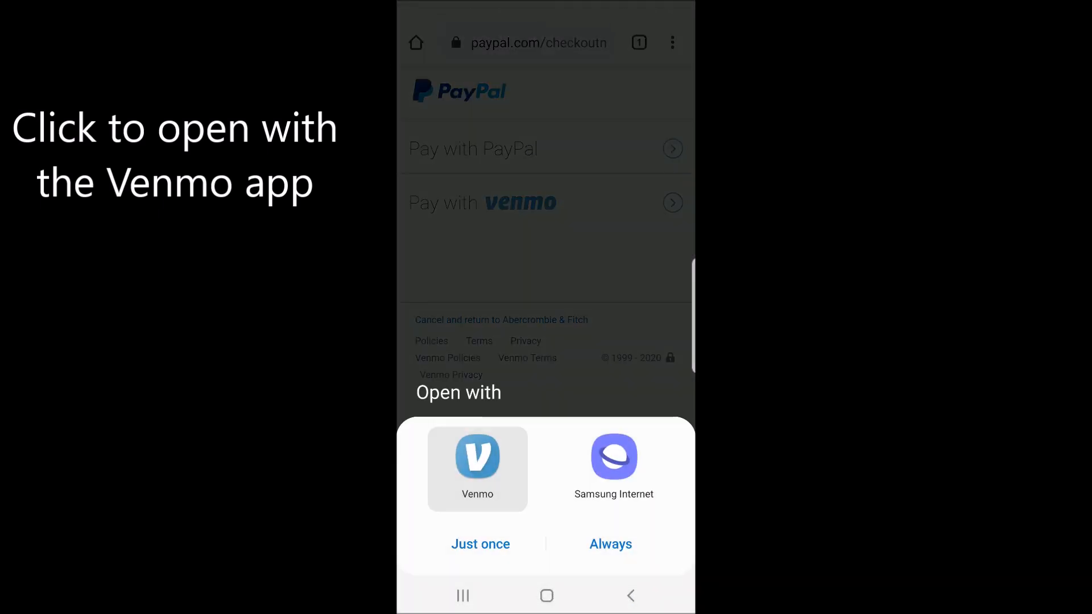
pyautogui.click(480, 544)
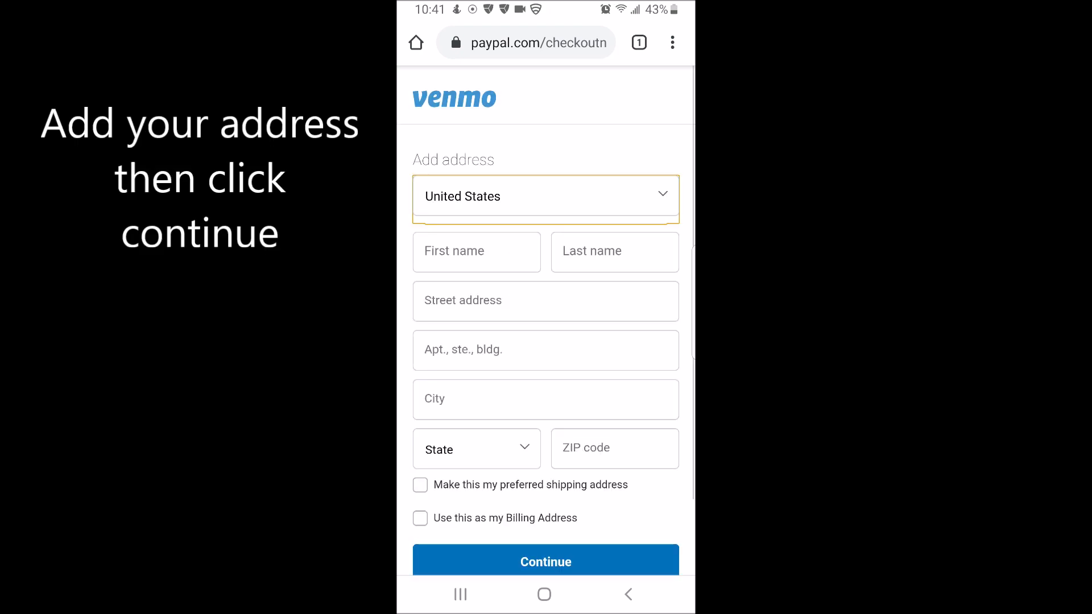
# Save the new shipping address and approve the Venmo payment, returning to Abercrombie & Fitch checkout
pyautogui.click(545, 561)
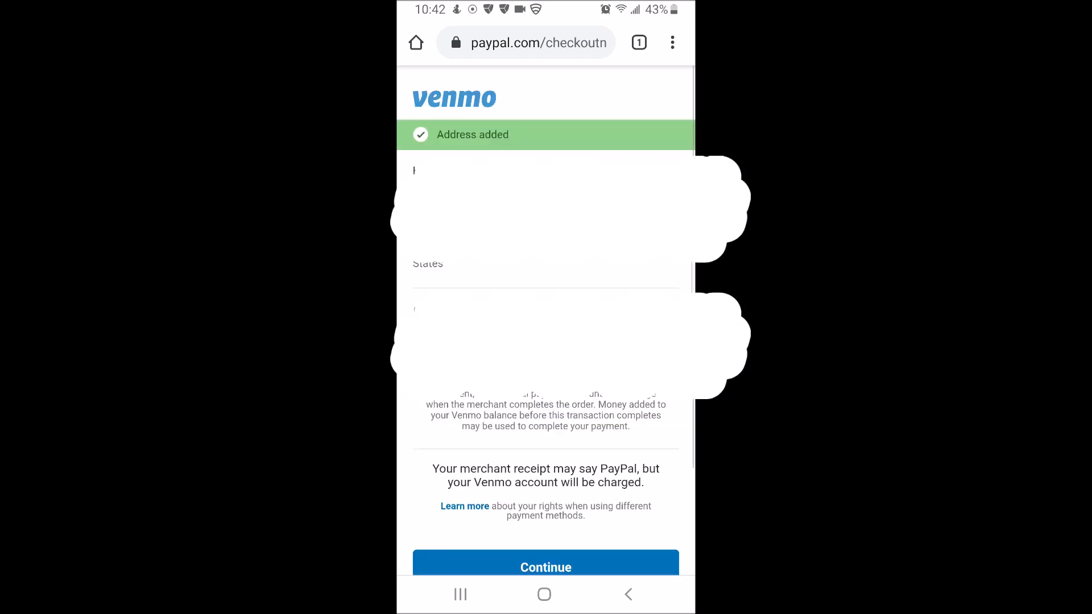
pyautogui.click(545, 567)
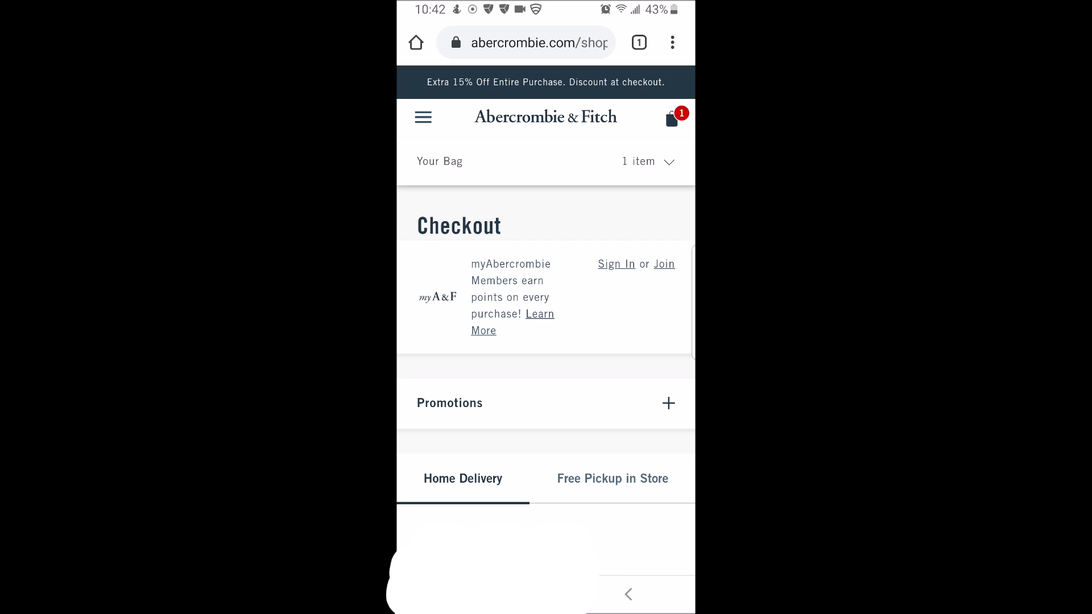
pyautogui.scroll(-3)
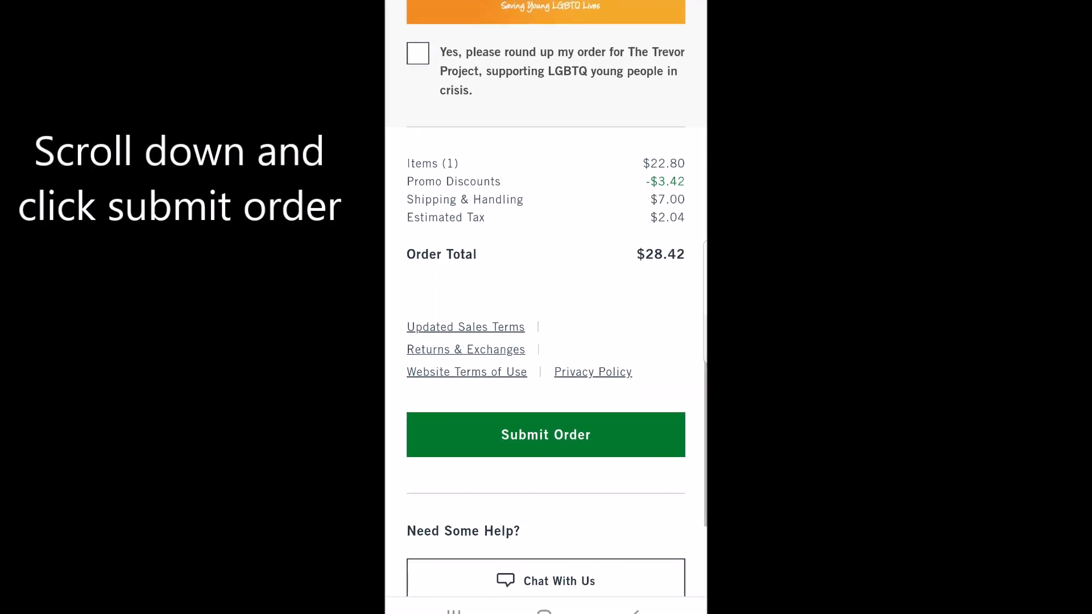
pyautogui.scroll(-3)
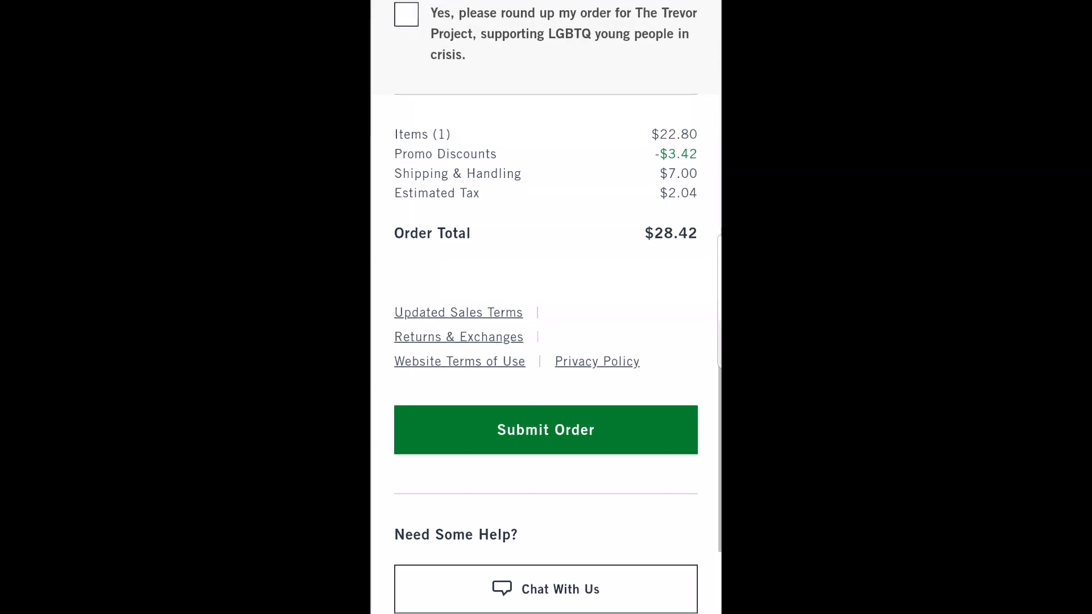